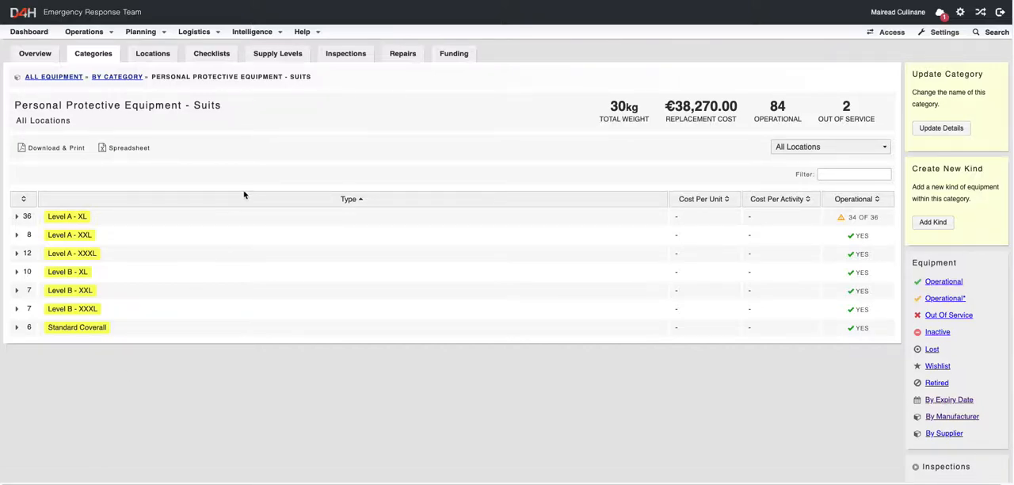
{"action": "mouse_move", "coordinate": [271, 153]}
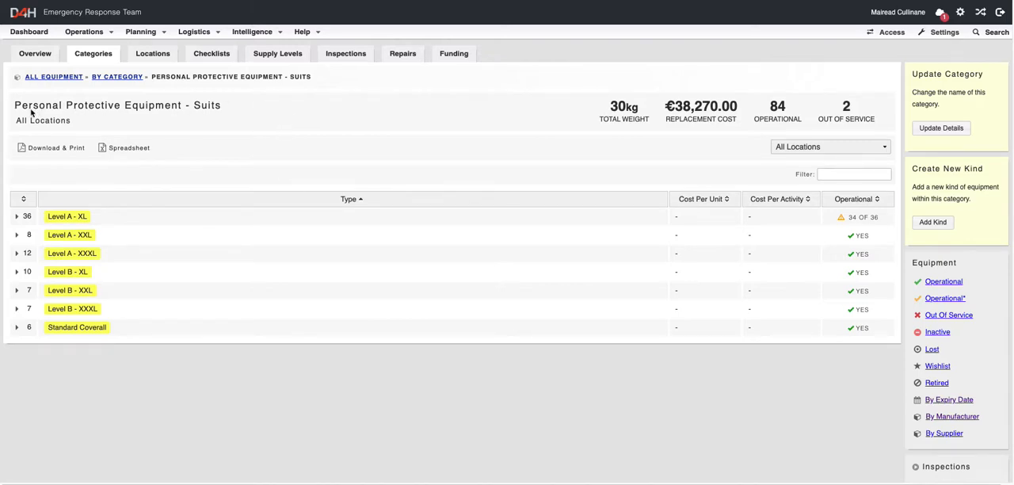
{"action": "mouse_move", "coordinate": [232, 110]}
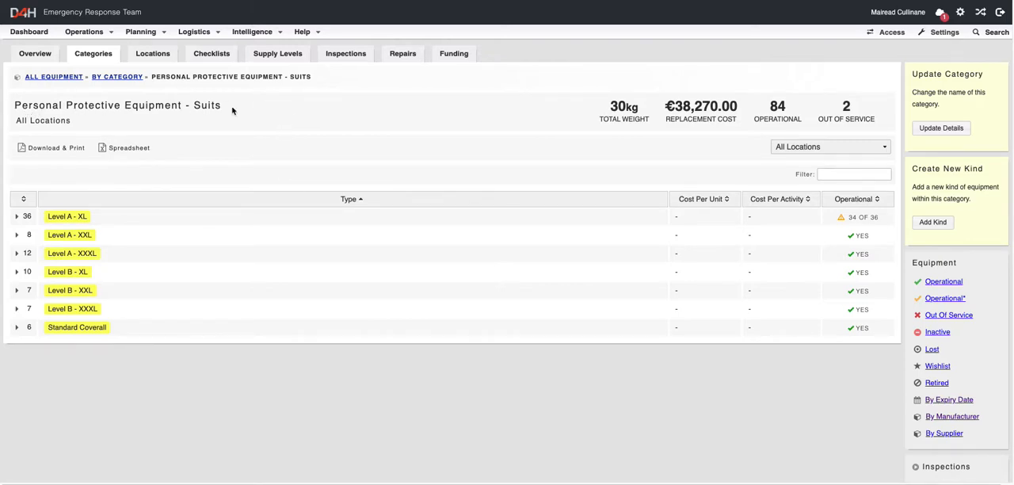
Open the Level A - XL suit list and the record for suit #000557.
{"action": "left_click", "coordinate": [67, 215]}
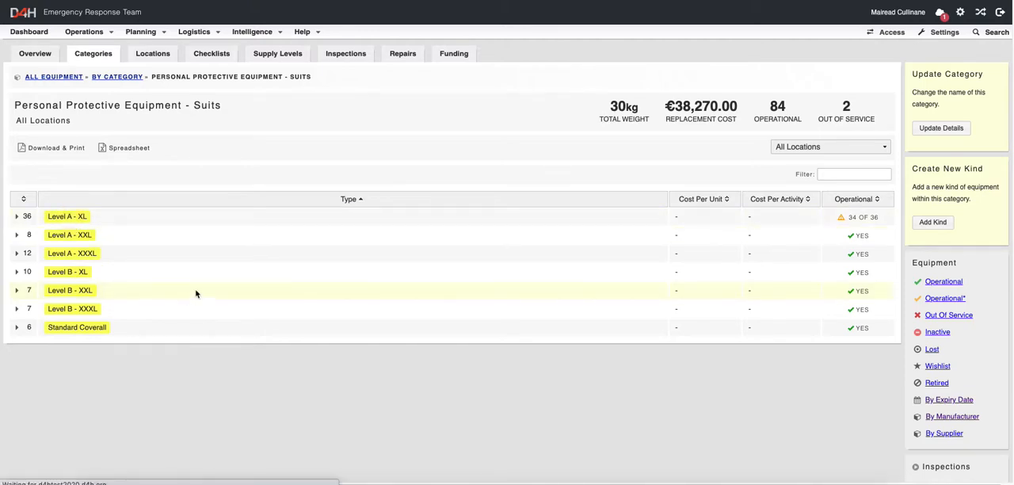
{"action": "mouse_move", "coordinate": [172, 292]}
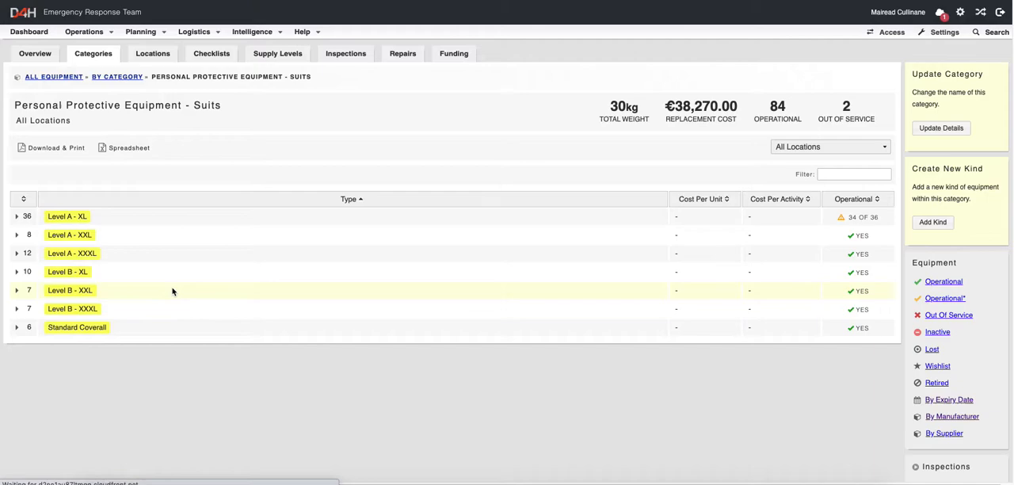
{"action": "left_click", "coordinate": [16, 290]}
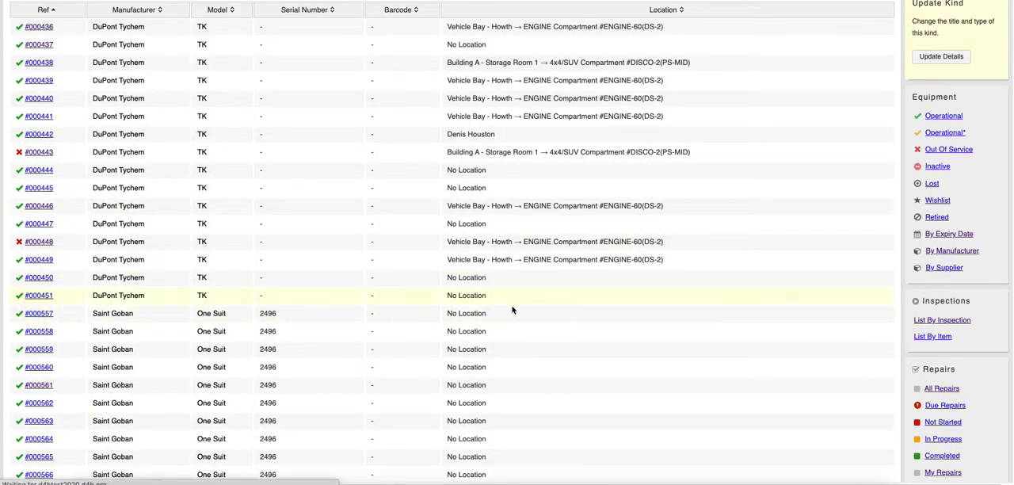
{"action": "left_click", "coordinate": [38, 313]}
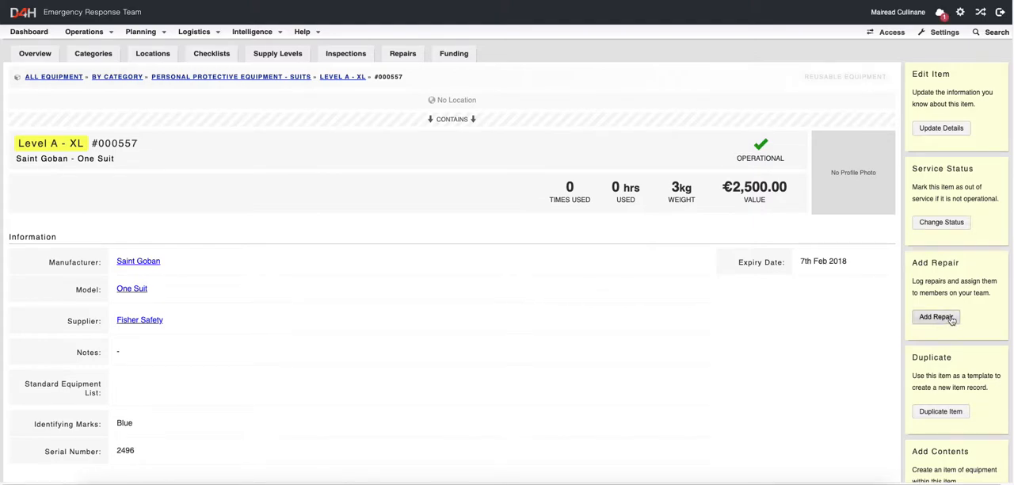
Start a new repair for the suit described as 'Seal On Hood Needs Repair'.
{"action": "left_click", "coordinate": [935, 316]}
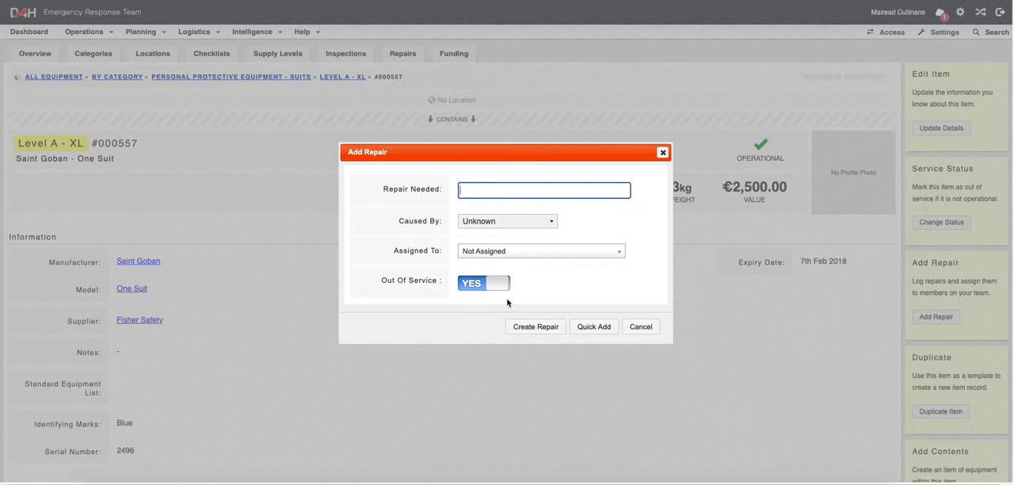
{"action": "type", "text": "Seal"}
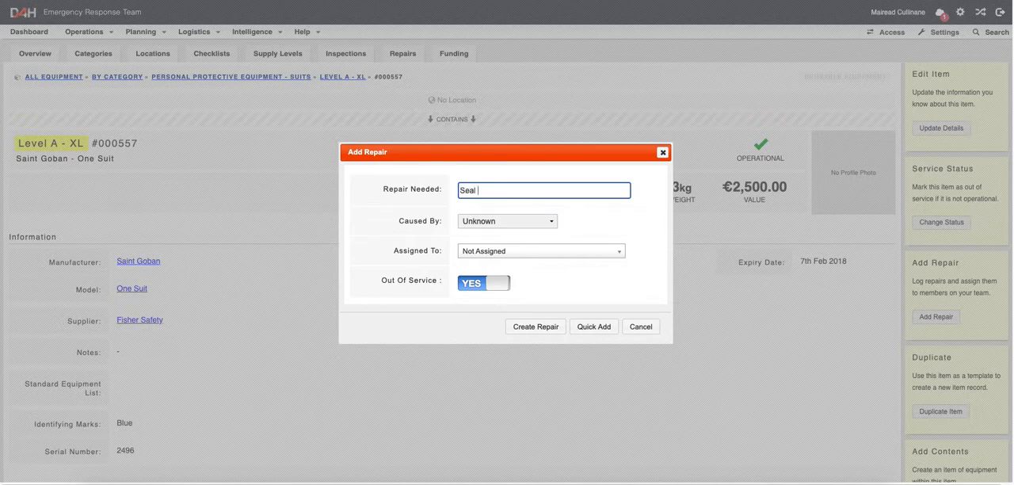
{"action": "type", "text": "On Hood N"}
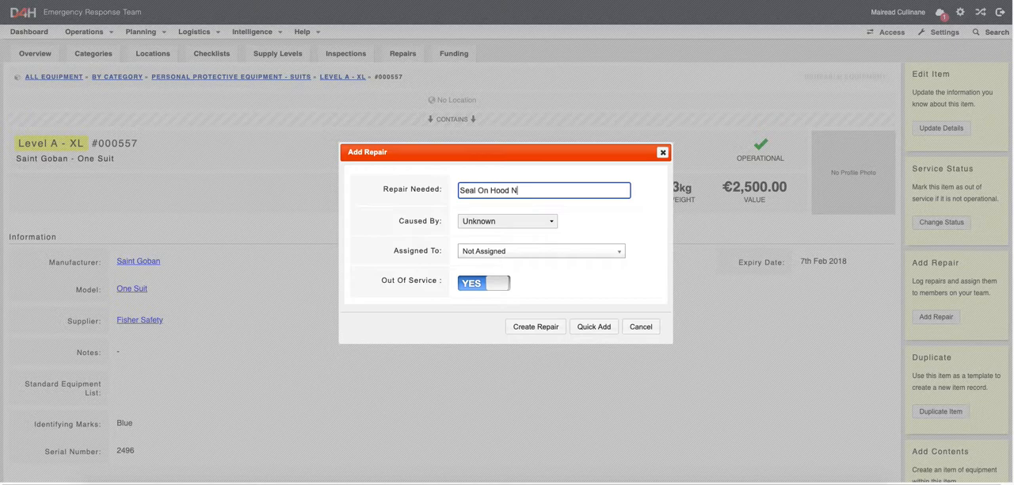
{"action": "type", "text": "eeds Repair"}
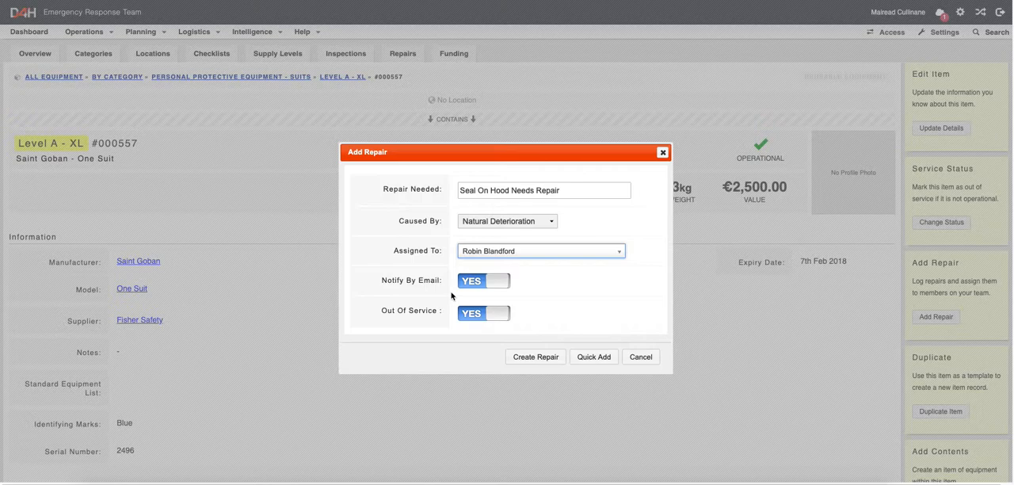
{"action": "mouse_move", "coordinate": [444, 299]}
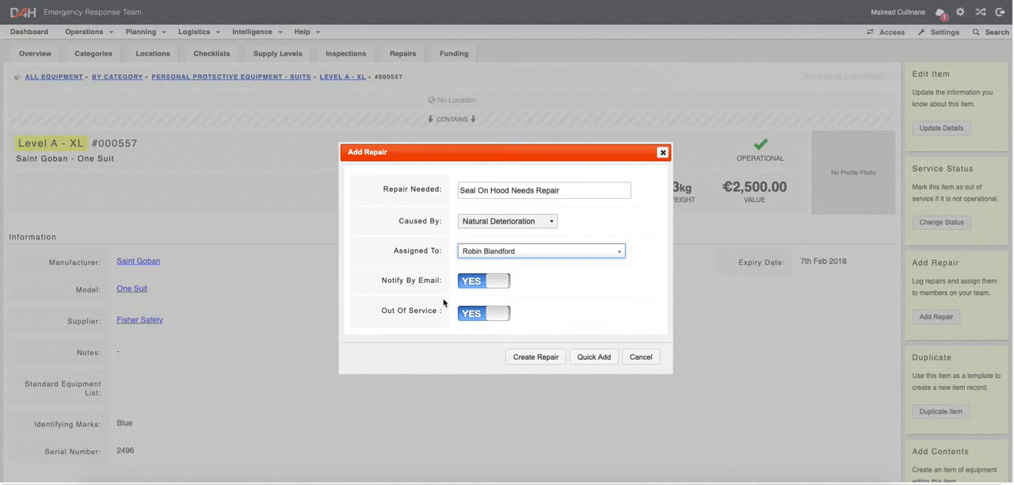
{"action": "mouse_move", "coordinate": [569, 321]}
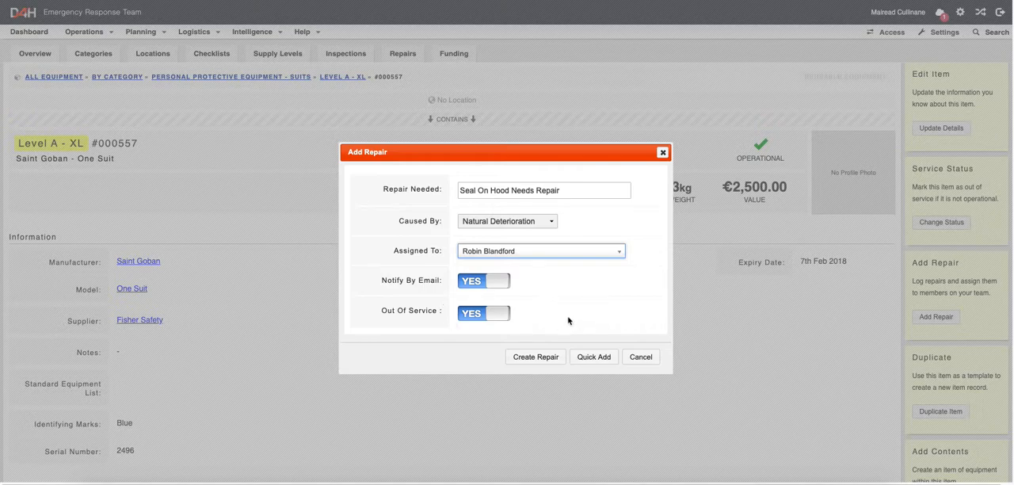
{"action": "mouse_move", "coordinate": [598, 357]}
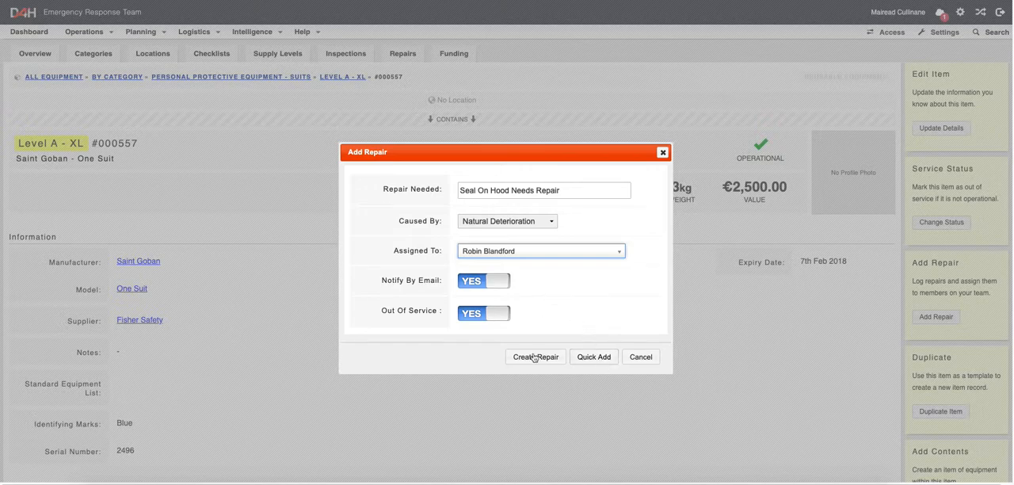
Create the 'Seal On Hood Needs Repair' repair and open its details.
{"action": "left_click", "coordinate": [535, 356]}
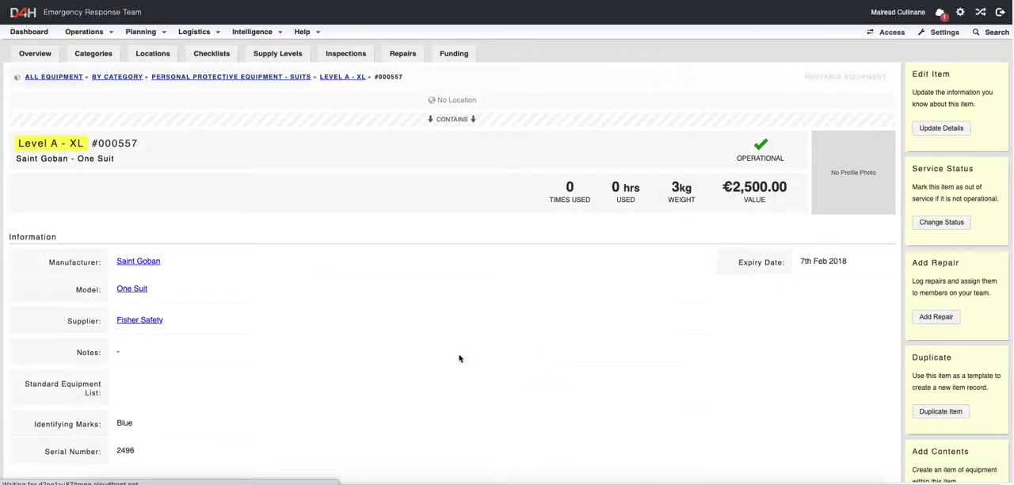
{"action": "left_click", "coordinate": [936, 316]}
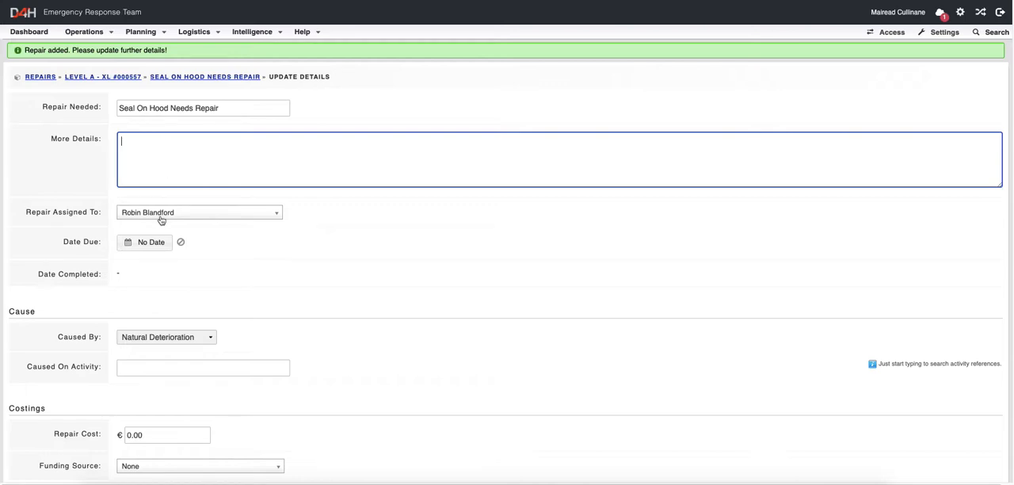
Set the repair's due date to Wednesday, 29 July 2020.
{"action": "left_click", "coordinate": [145, 242]}
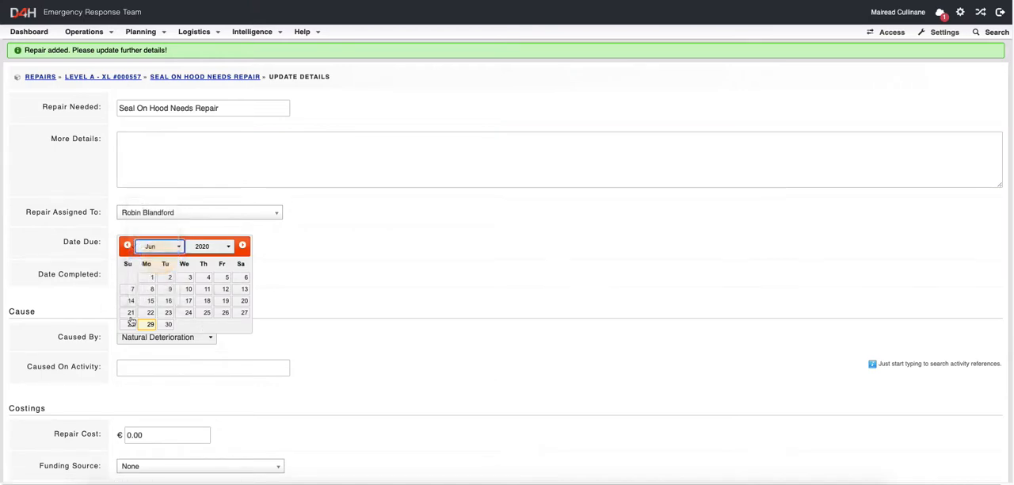
{"action": "left_click", "coordinate": [149, 324]}
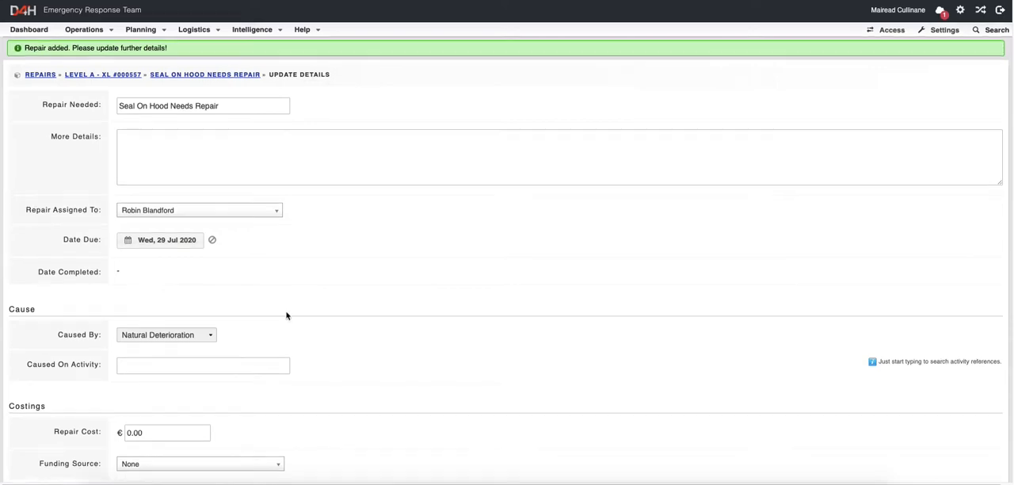
{"action": "scroll", "scroll_direction": "down", "scroll_amount": 3}
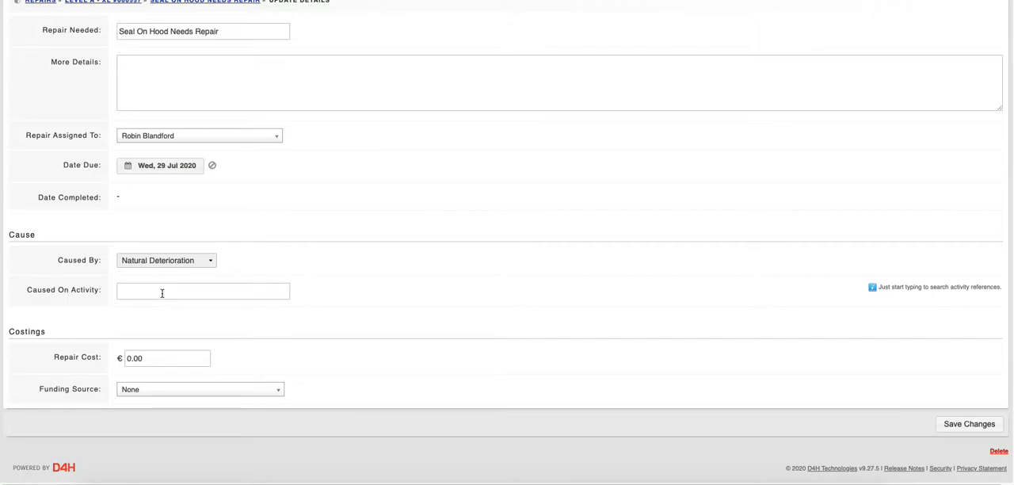
{"action": "mouse_move", "coordinate": [188, 312]}
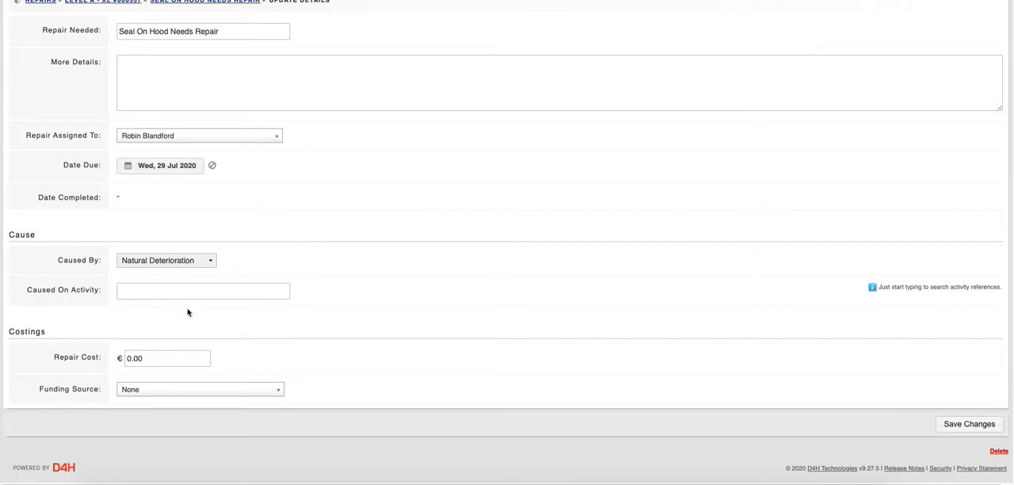
{"action": "mouse_move", "coordinate": [522, 356]}
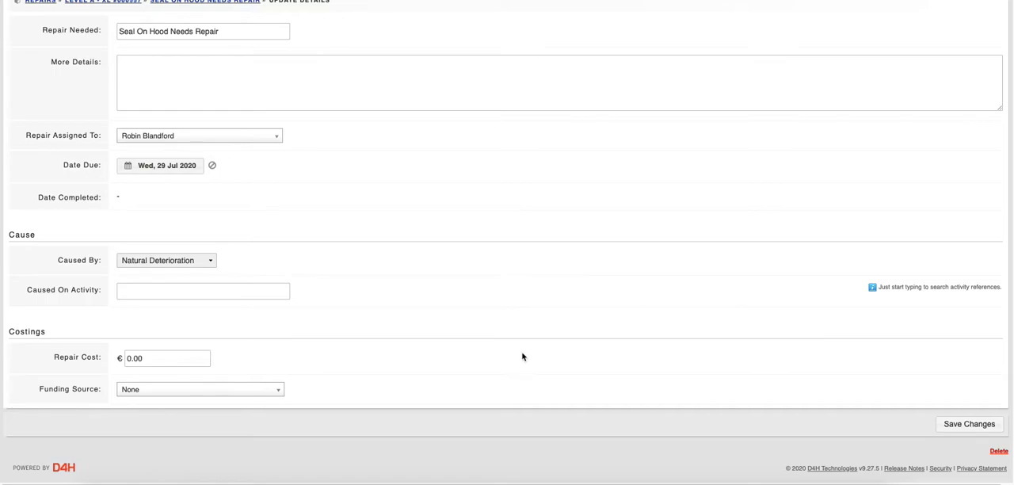